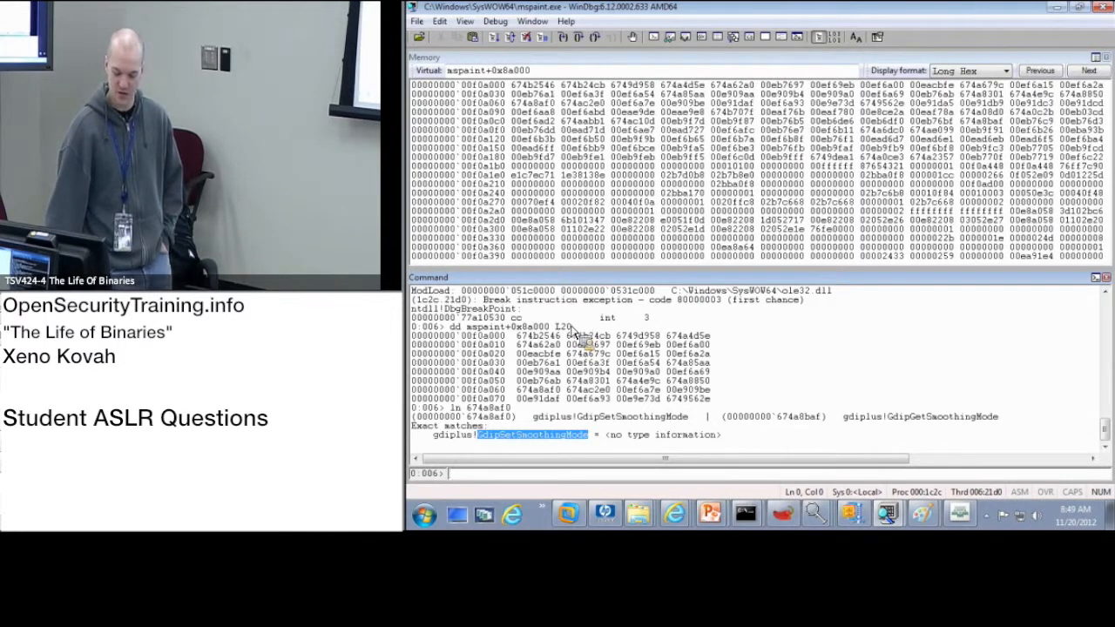
{"action": "mouse_move", "coordinate": [798, 414]}
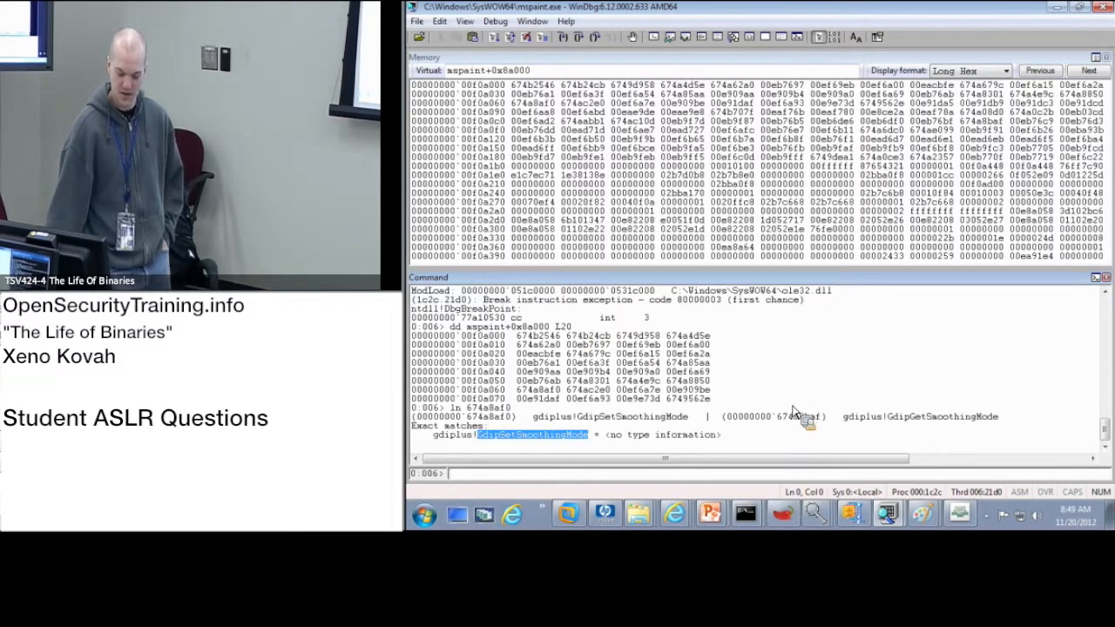
{"action": "mouse_move", "coordinate": [797, 397]}
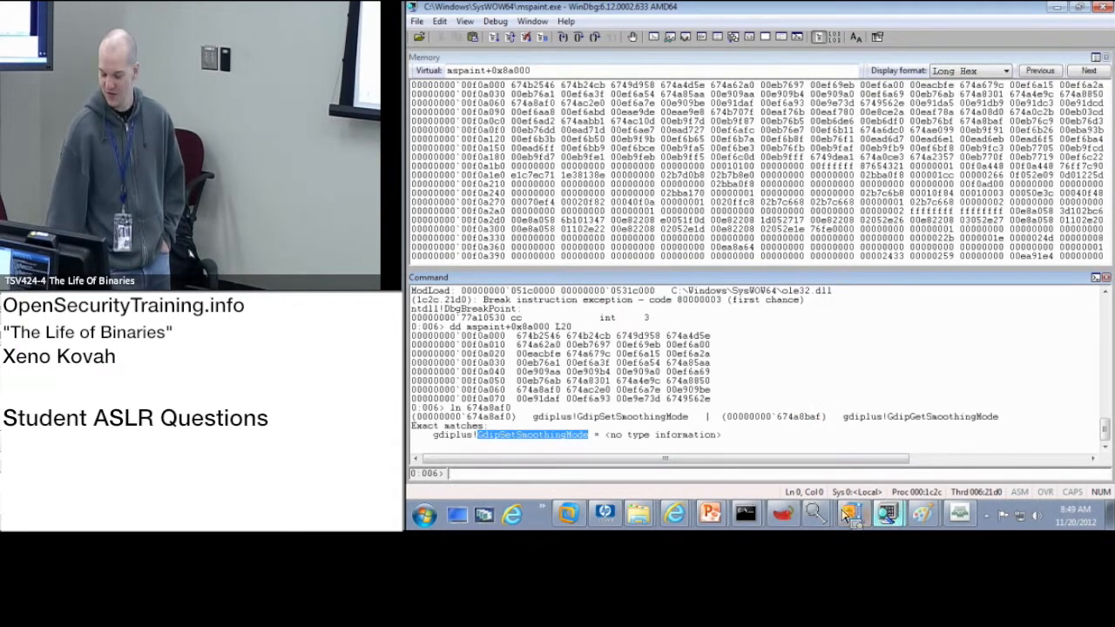
Bring PEview's mspaint.exe delay import address table to the front over WinDbg
{"action": "left_click", "coordinate": [887, 512]}
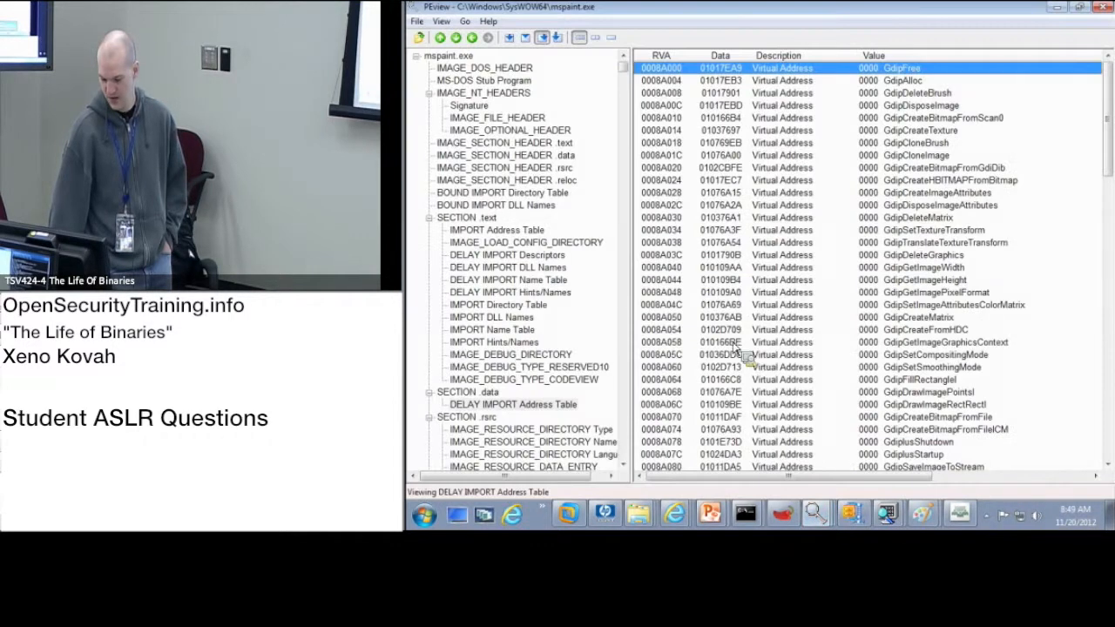
Show mspaint.exe's IMAGE_OPTIONAL_HEADER and highlight the 0040 DYNAMIC_BASE flag under DLL Characteristics 8140
{"action": "left_click", "coordinate": [508, 128]}
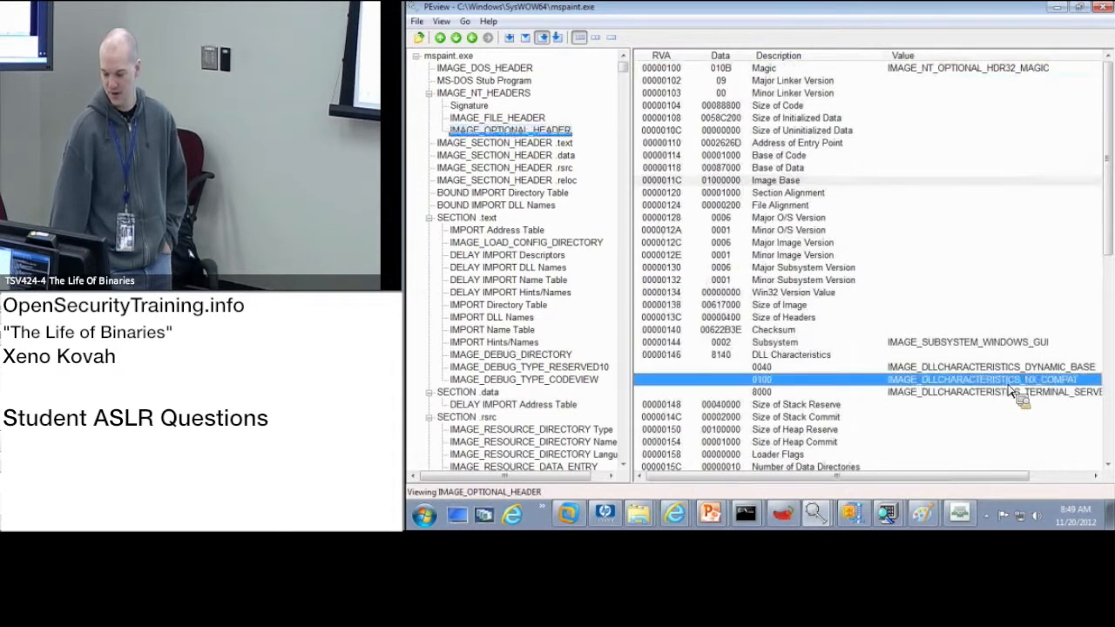
{"action": "left_click", "coordinate": [957, 366]}
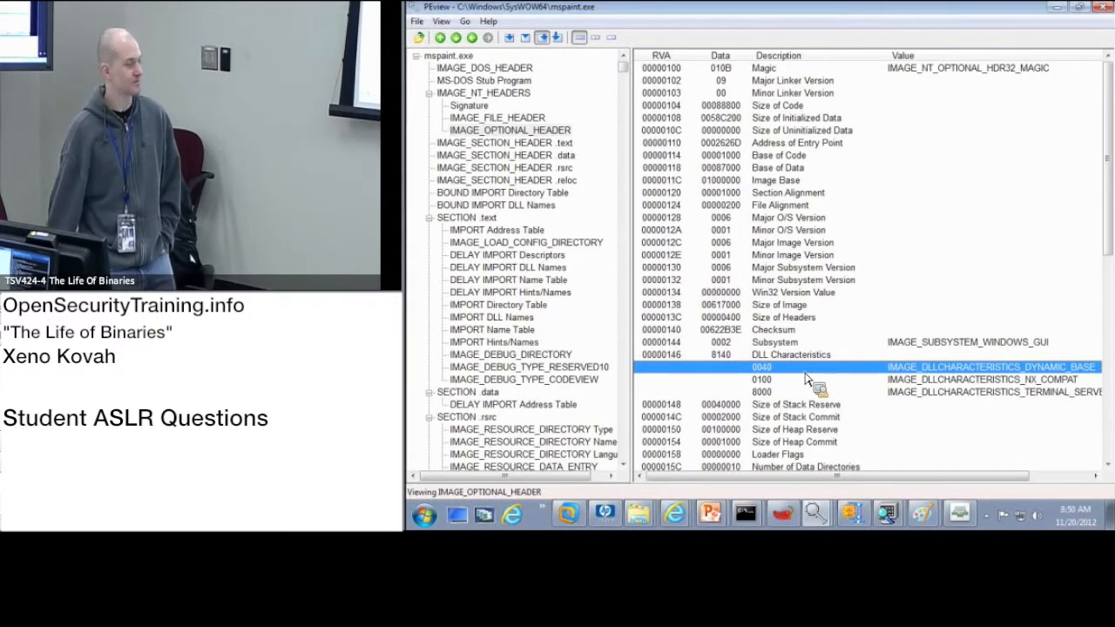
{"action": "mouse_move", "coordinate": [805, 372]}
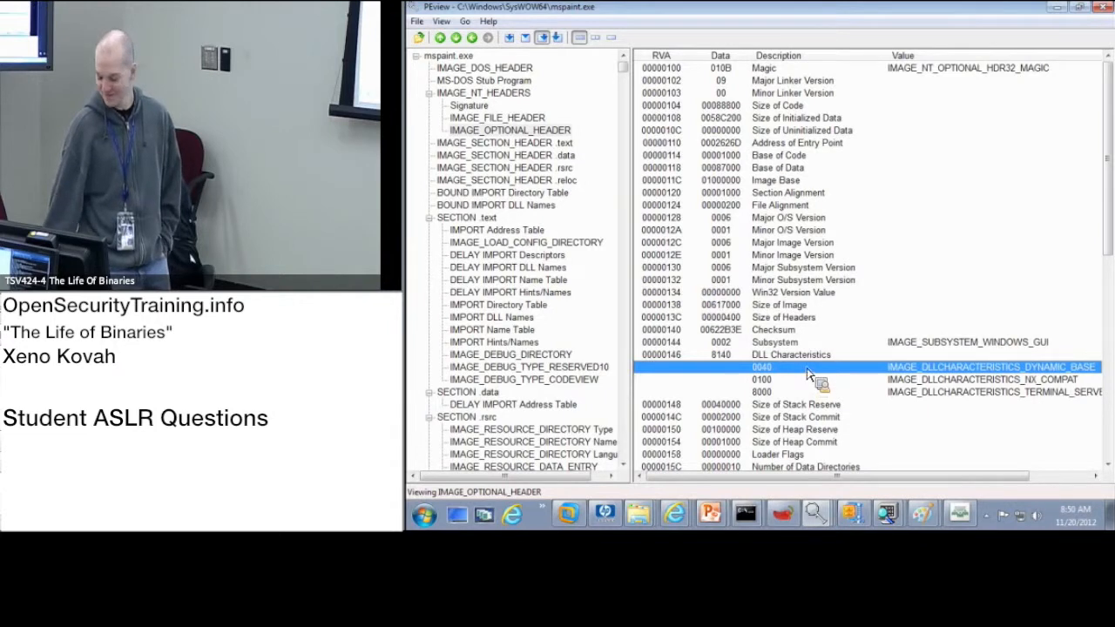
{"action": "mouse_move", "coordinate": [832, 357]}
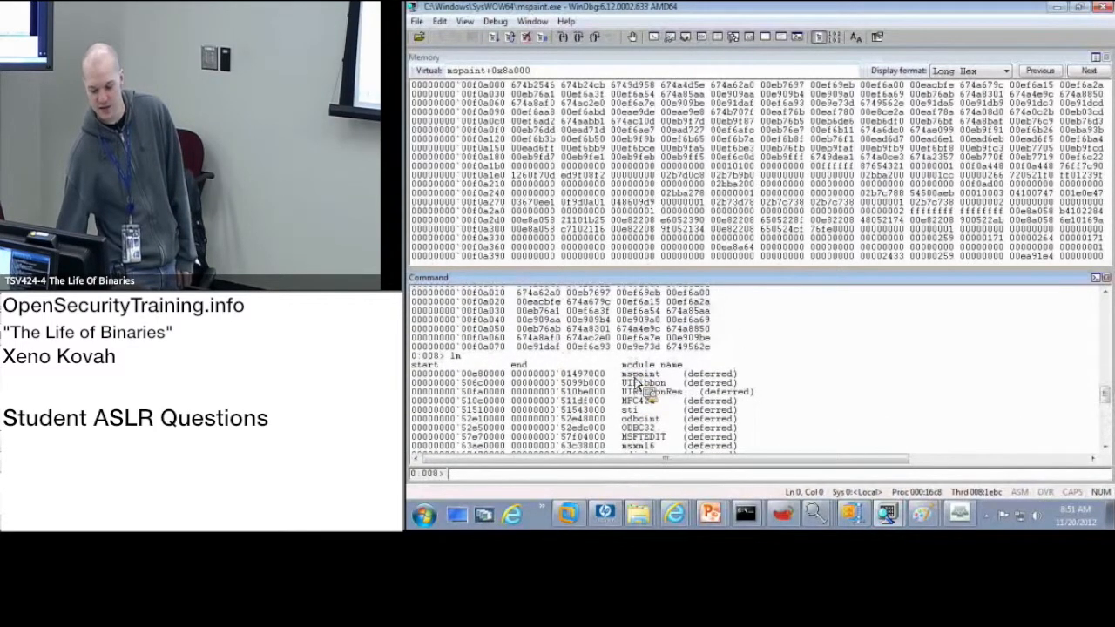
Dismiss WinDbg so only the Windows desktop remains
{"action": "double_click", "coordinate": [484, 373]}
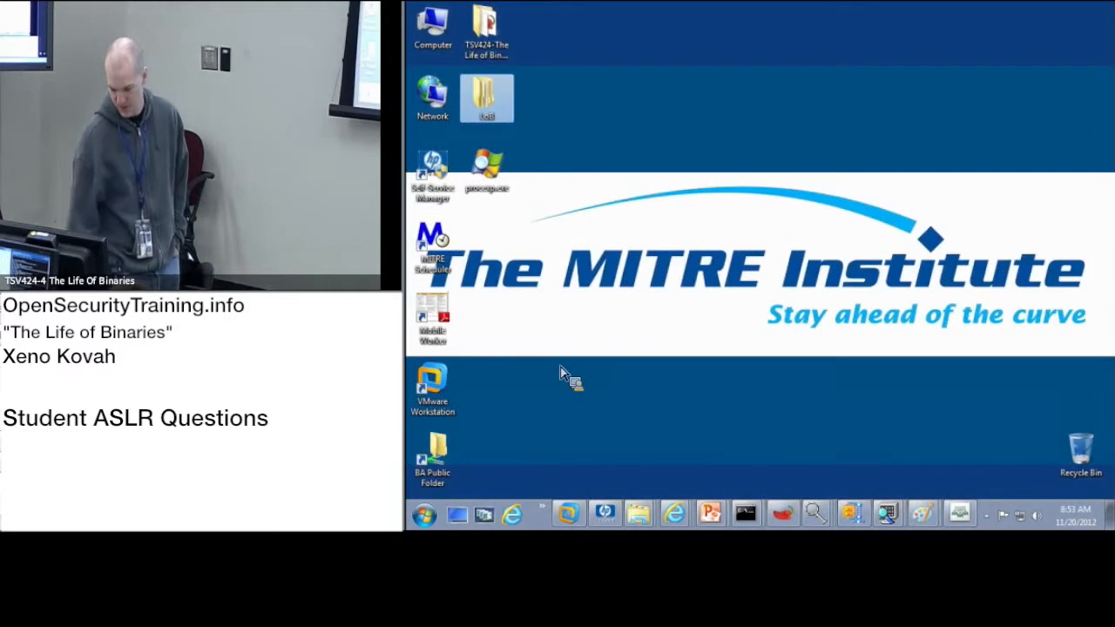
{"action": "double_click", "coordinate": [486, 171]}
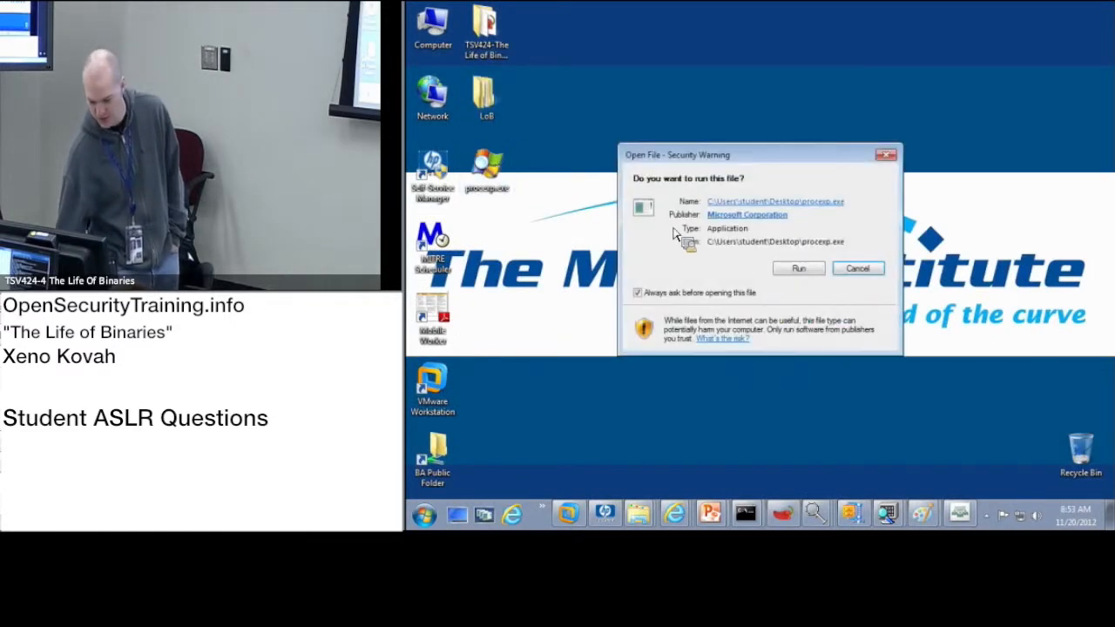
{"action": "left_click", "coordinate": [797, 268]}
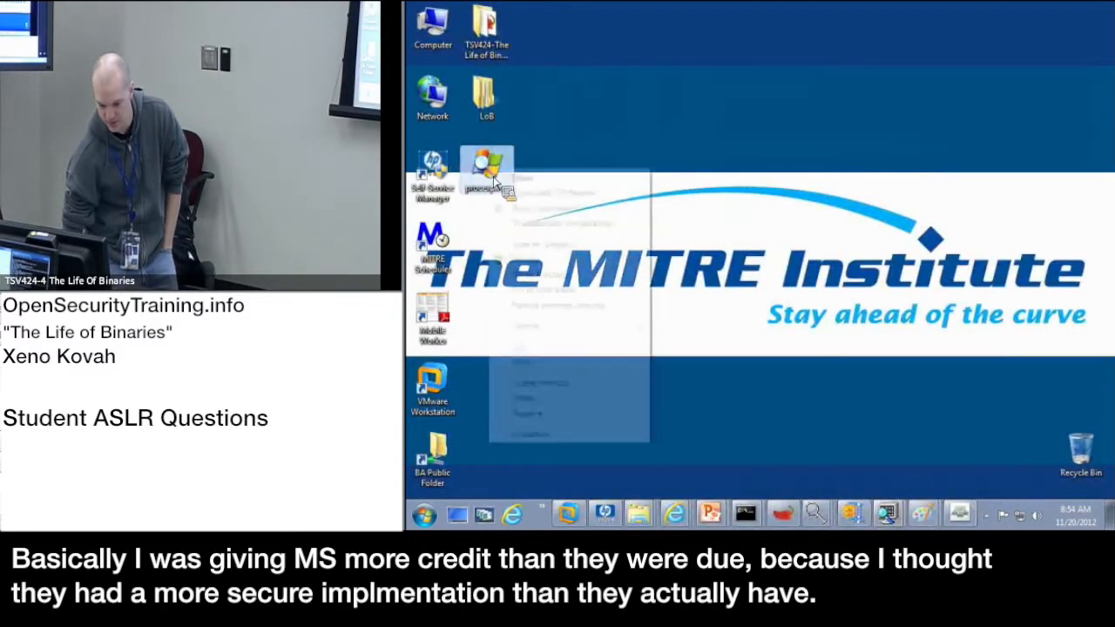
Launch procexp.exe and select a WmiPrvSE.exe process to list its loaded DLLs
{"action": "double_click", "coordinate": [486, 170]}
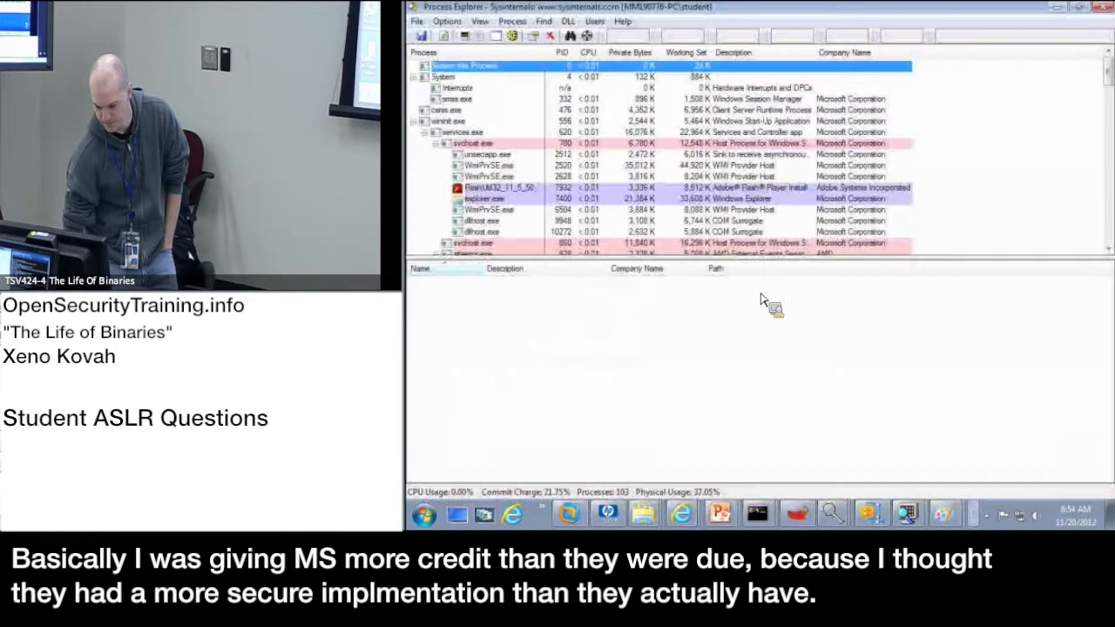
{"action": "left_click", "coordinate": [487, 166]}
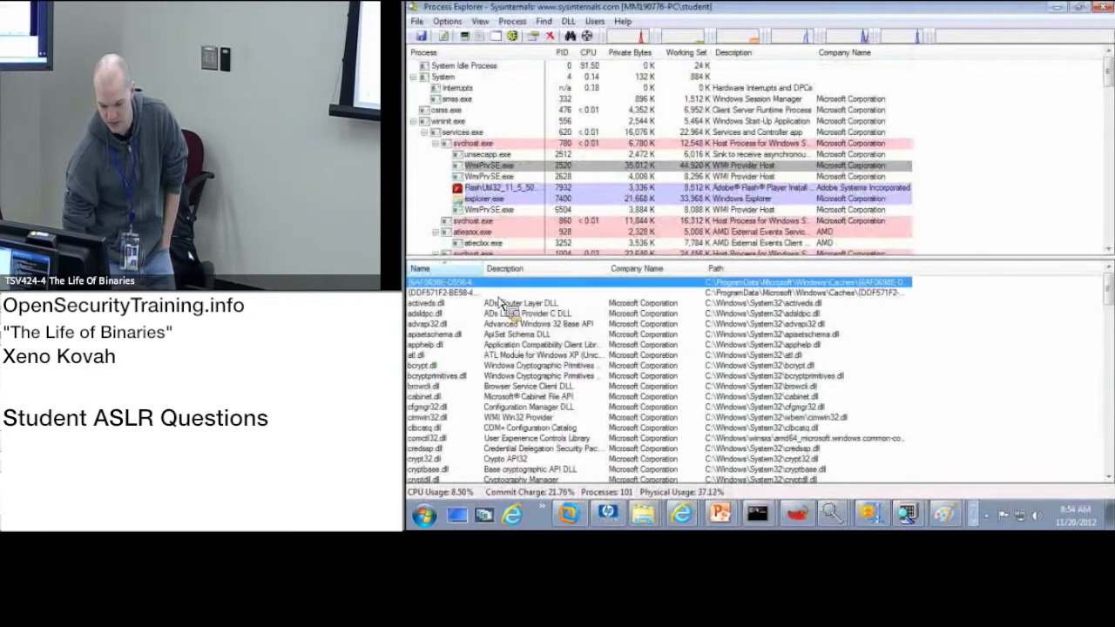
{"action": "mouse_move", "coordinate": [512, 35]}
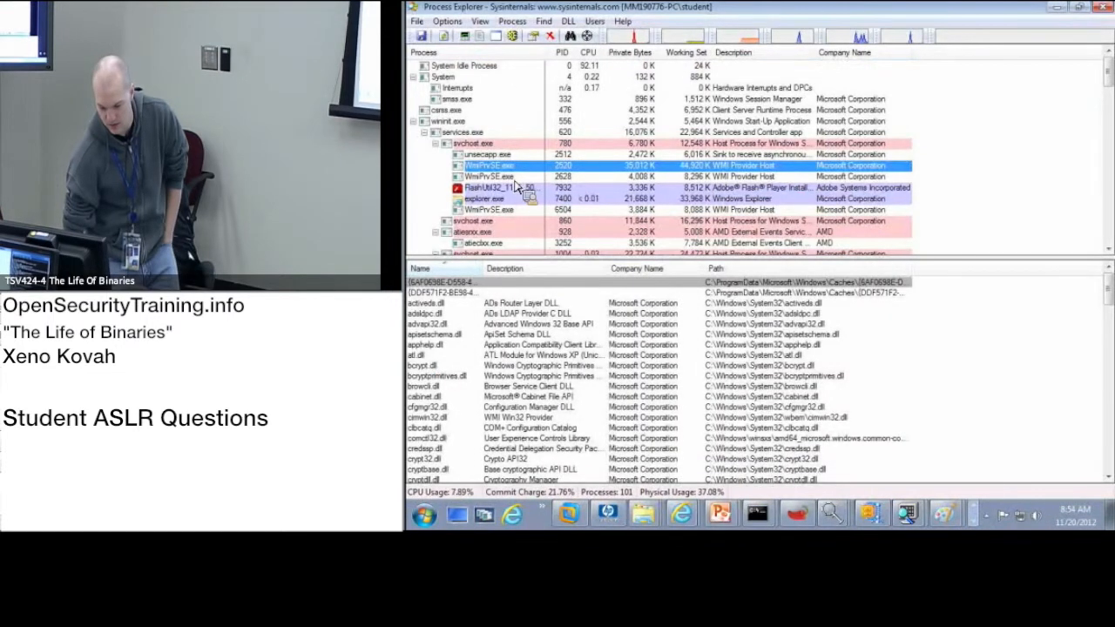
Add the Base Address column to the lower DLL pane via Select Columns
{"action": "right_click", "coordinate": [461, 279]}
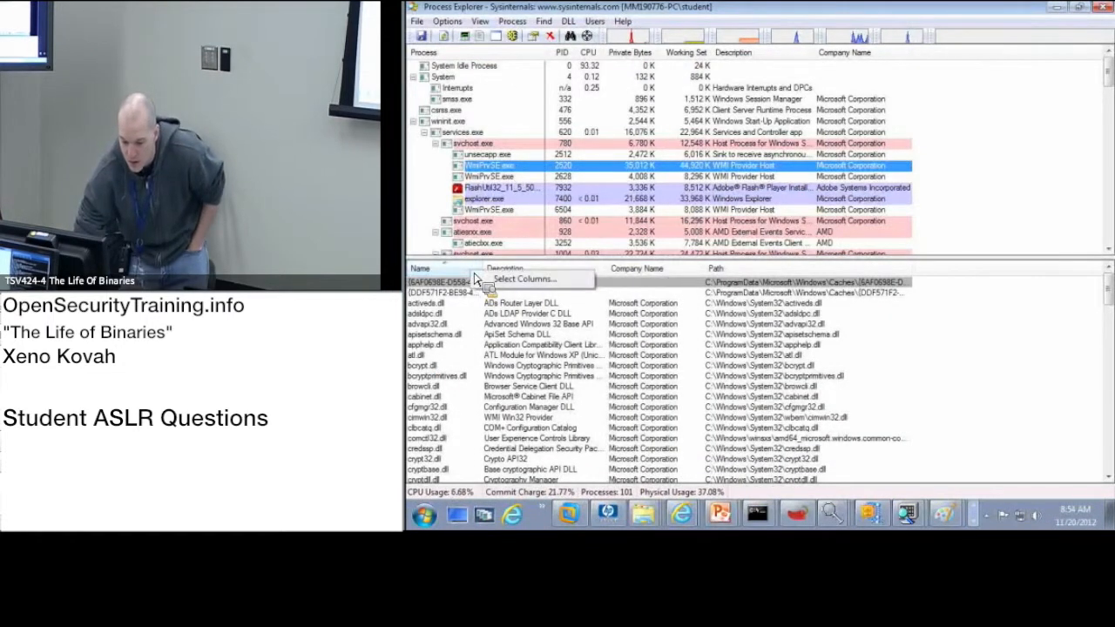
{"action": "left_click", "coordinate": [523, 278]}
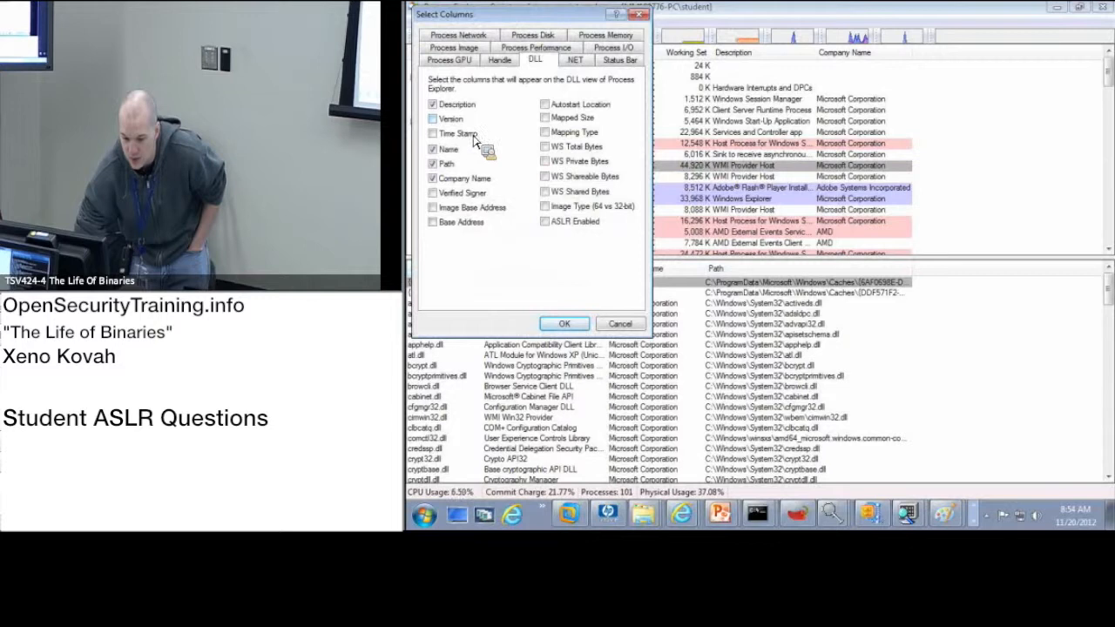
{"action": "left_click", "coordinate": [564, 322]}
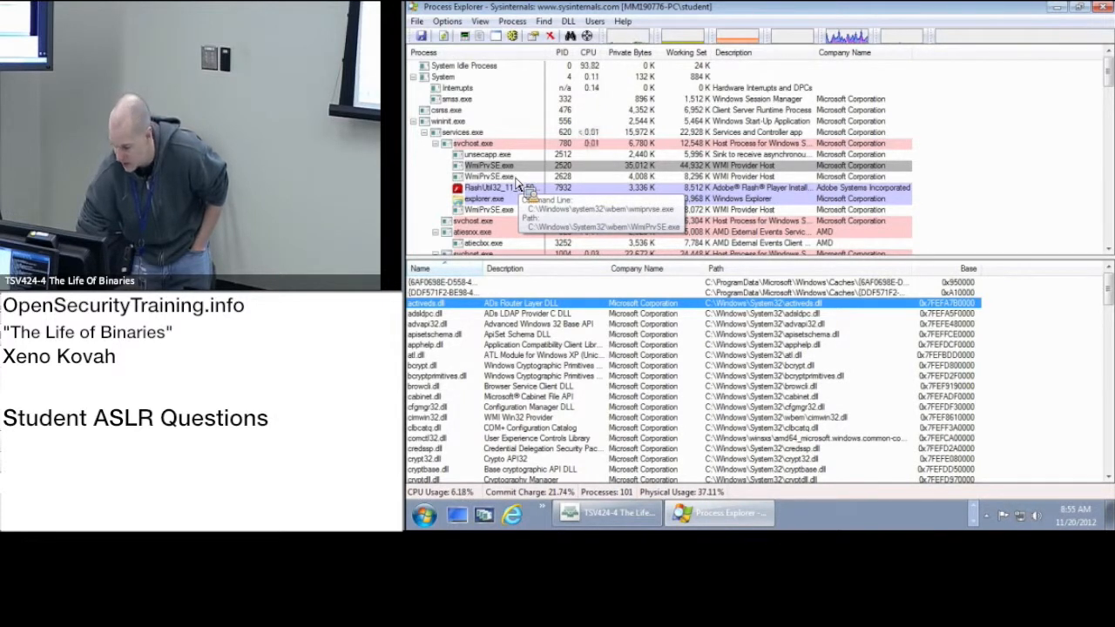
Switch between the two WmiPrvSE.exe processes and select advapi32.dll to compare its base address
{"action": "left_click", "coordinate": [491, 176]}
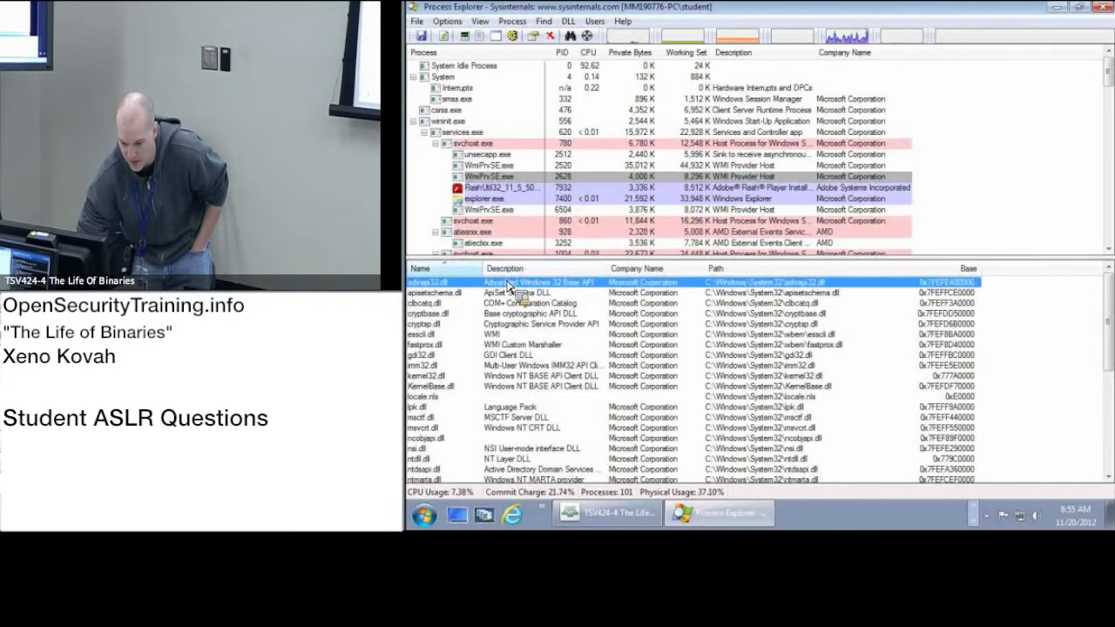
{"action": "mouse_move", "coordinate": [658, 279]}
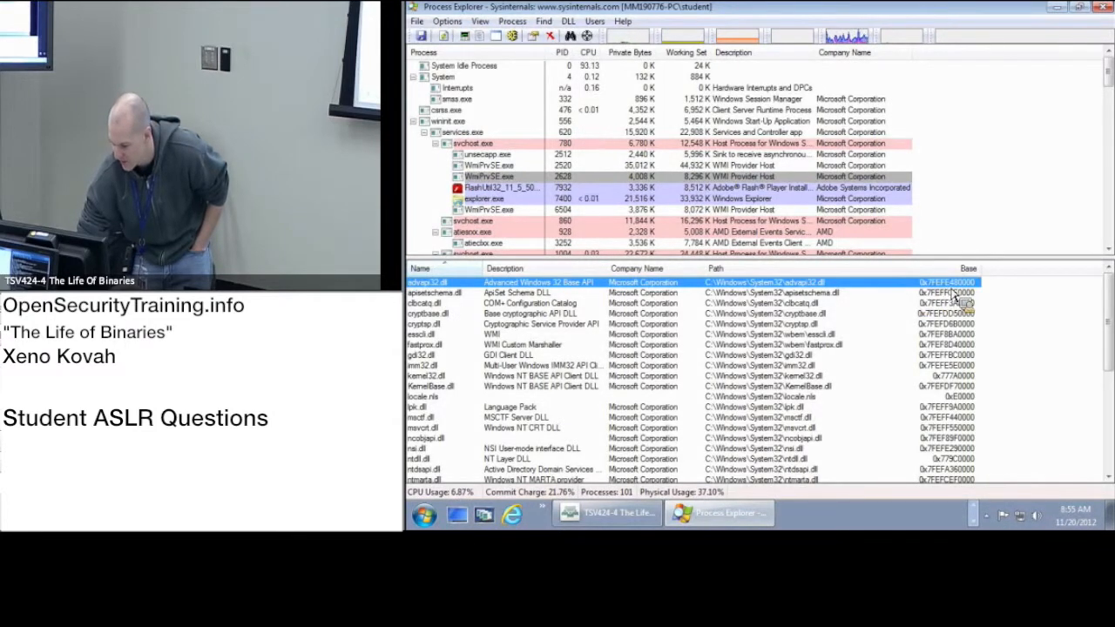
{"action": "left_click", "coordinate": [488, 165]}
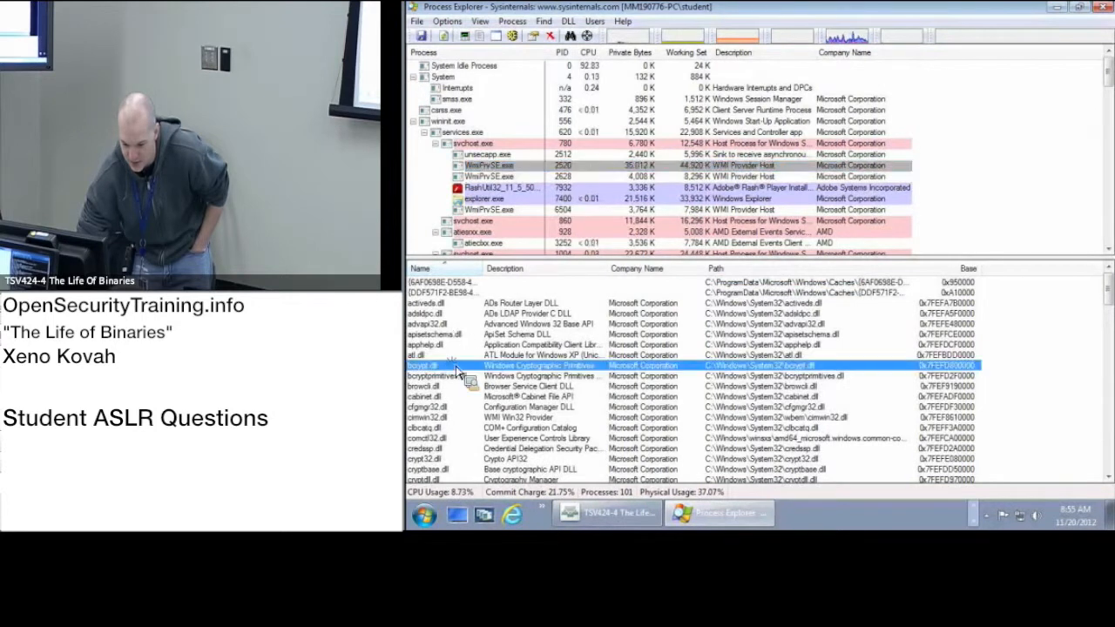
{"action": "left_click", "coordinate": [489, 209]}
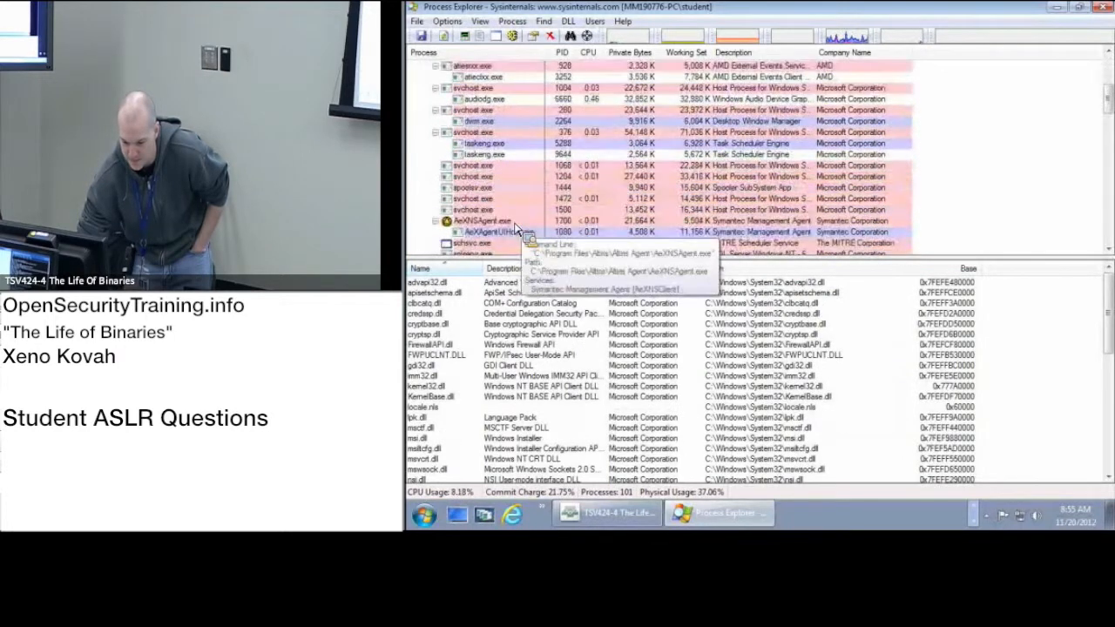
Check several svchost.exe processes and select advapi32.dll to read its base address
{"action": "left_click", "coordinate": [474, 164]}
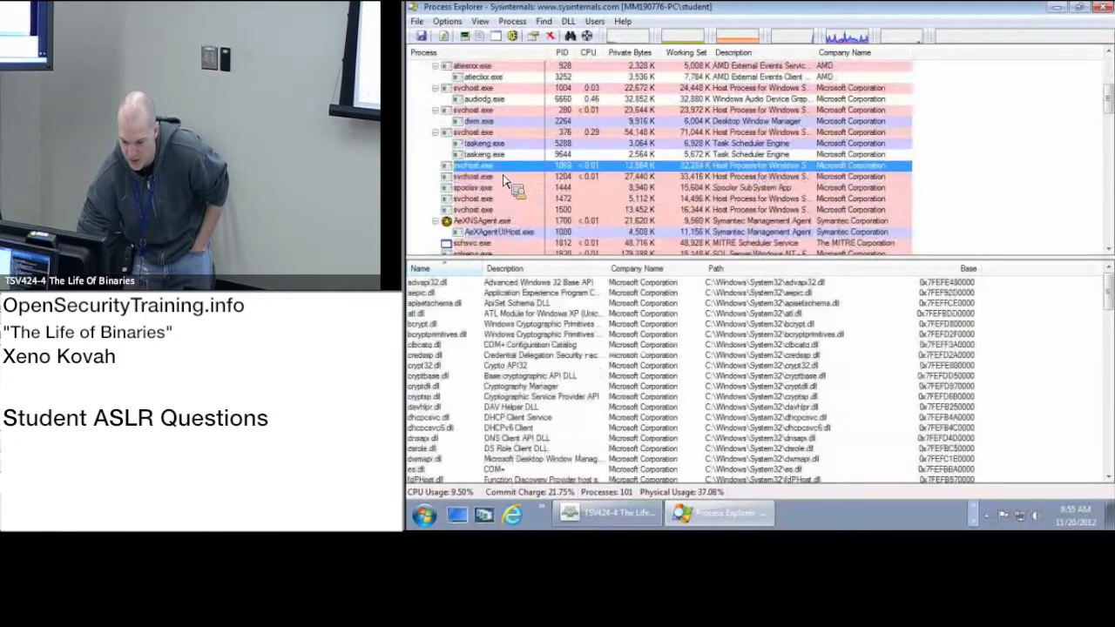
{"action": "left_click", "coordinate": [473, 176]}
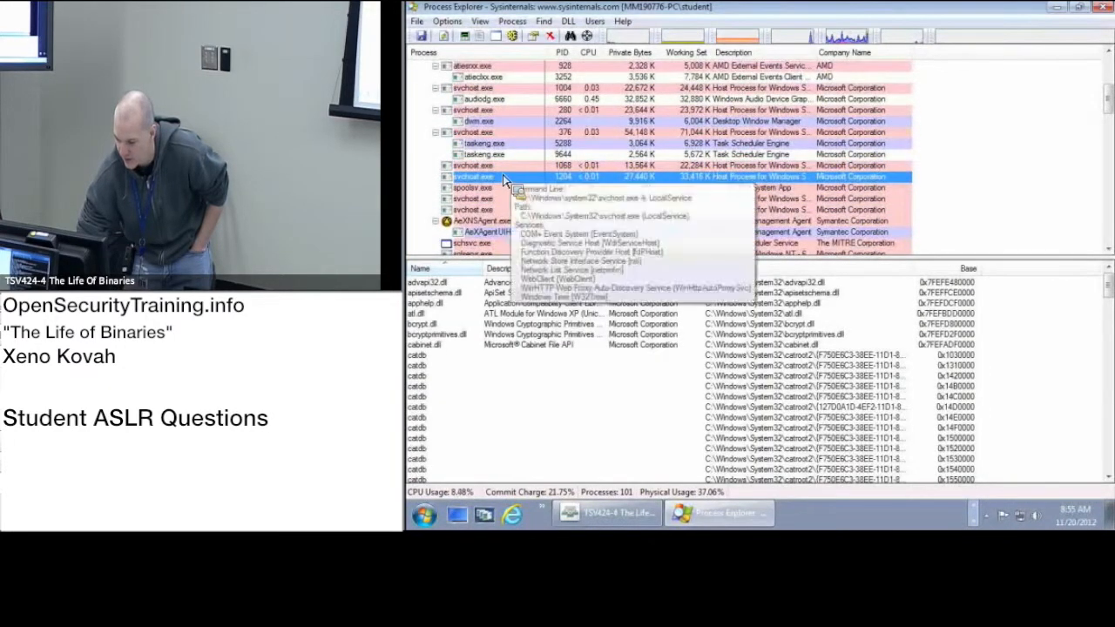
{"action": "left_click", "coordinate": [474, 164]}
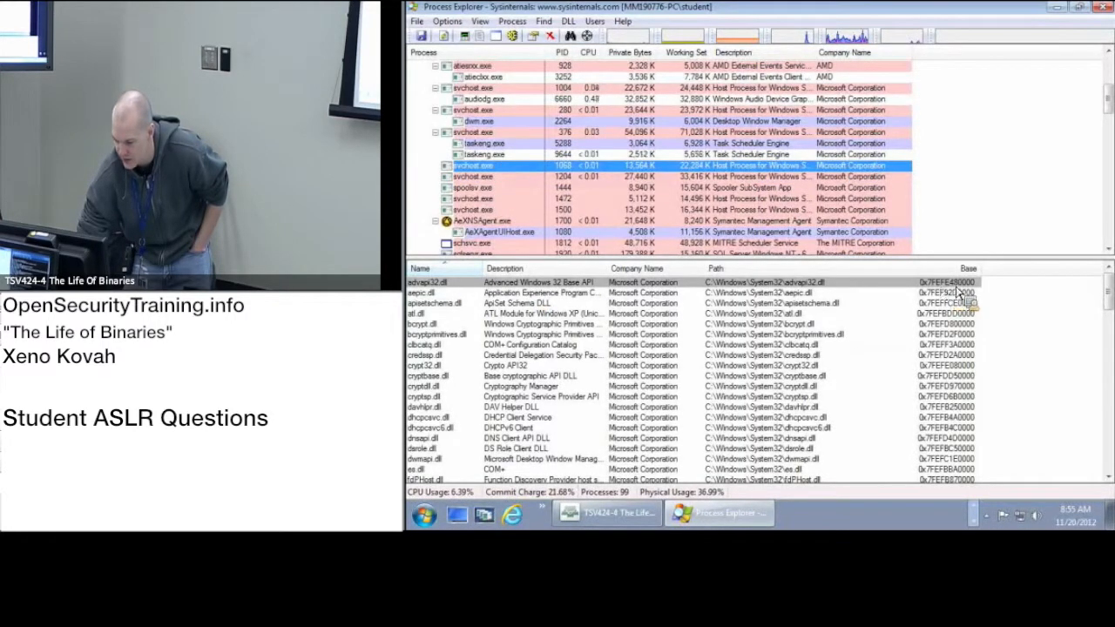
{"action": "left_click", "coordinate": [523, 178]}
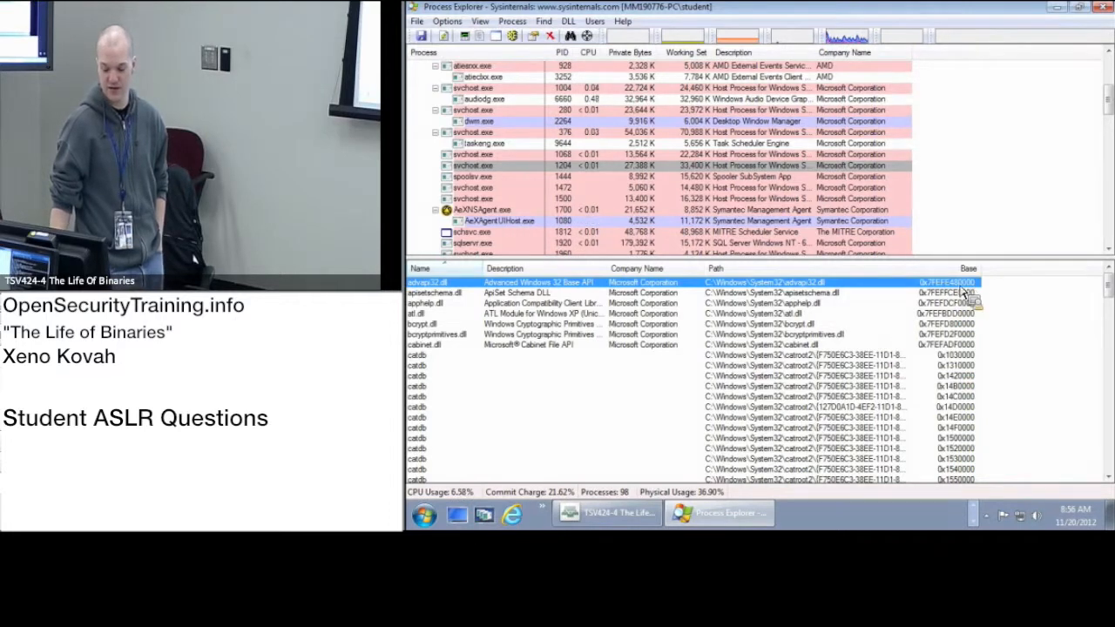
{"action": "mouse_move", "coordinate": [983, 299]}
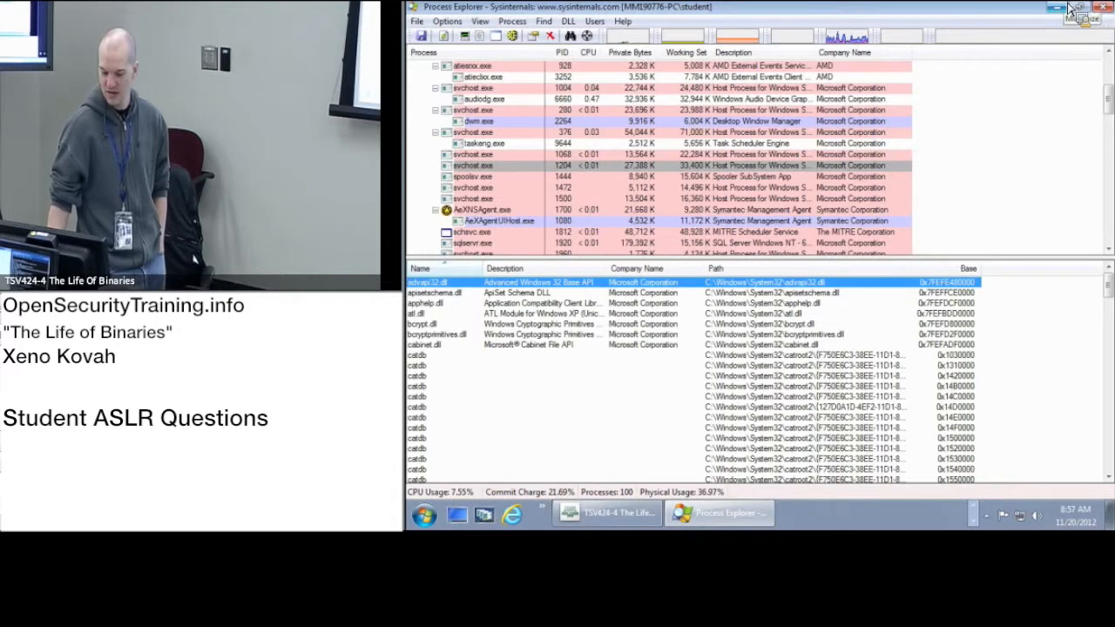
Minimize Process Explorer to the MITRE desktop
{"action": "left_click", "coordinate": [1070, 7]}
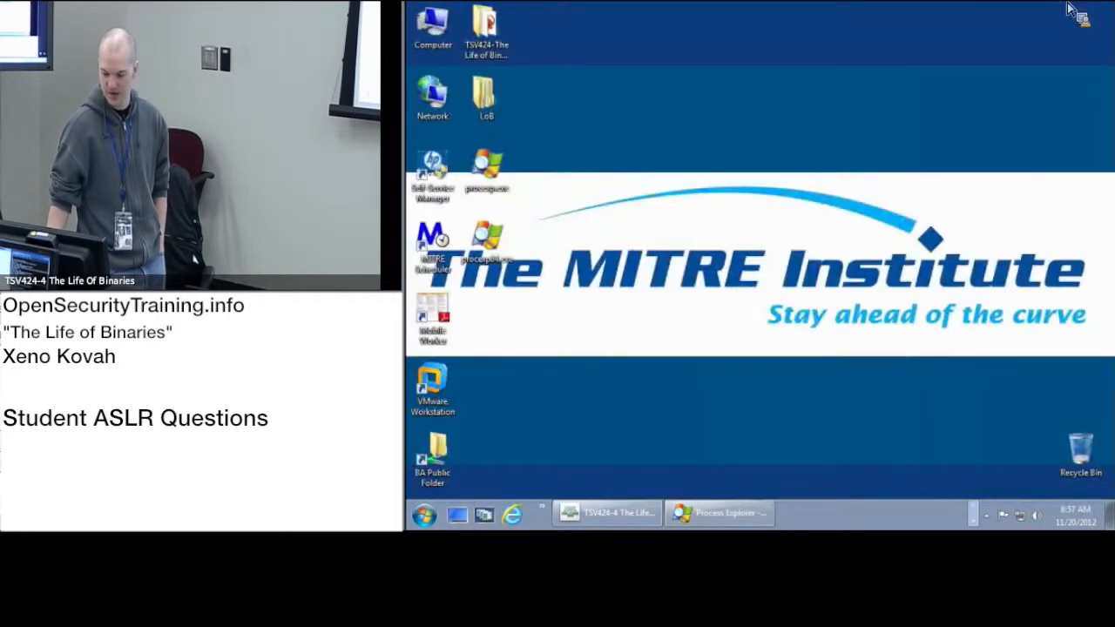